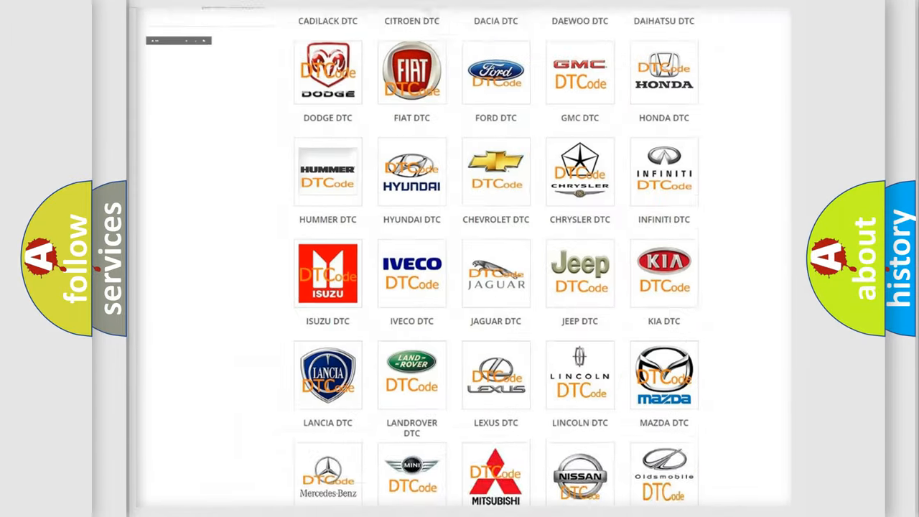
scroll(up, 3)
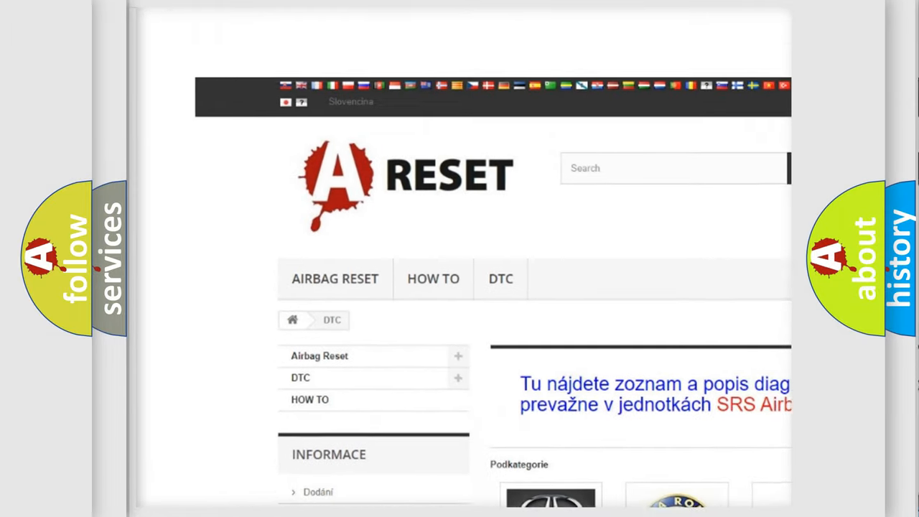
scroll(up, 3)
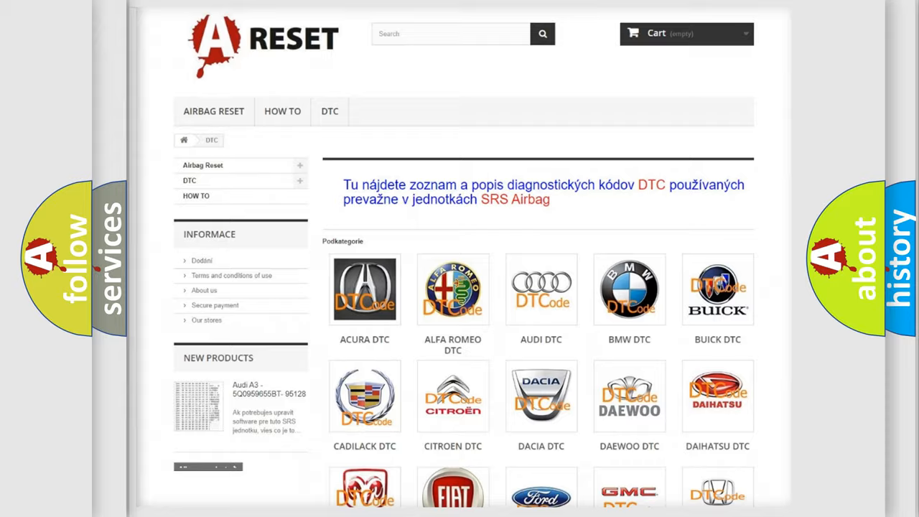
scroll(down, 3)
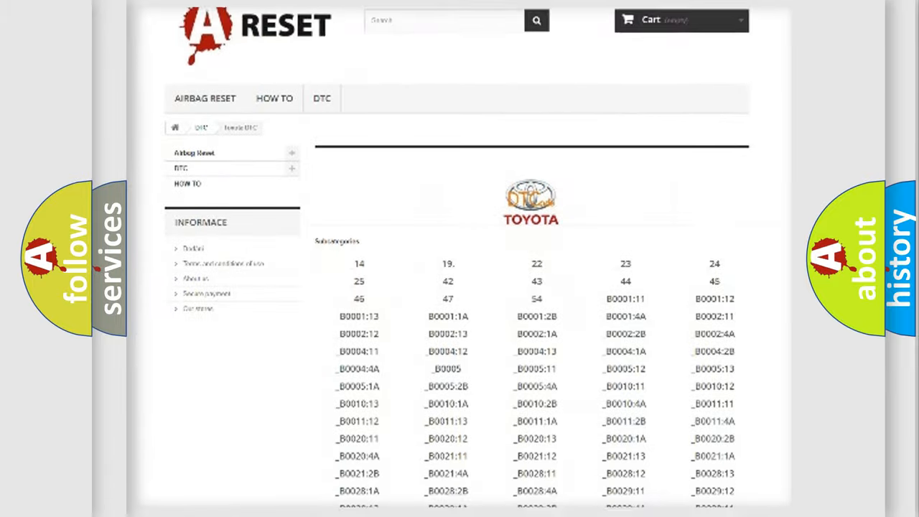
scroll(down, 3)
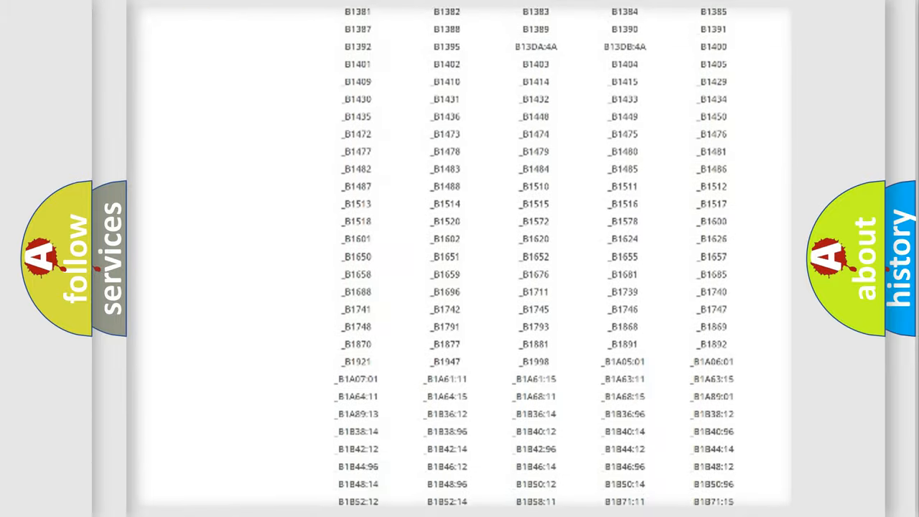
scroll(up, 3)
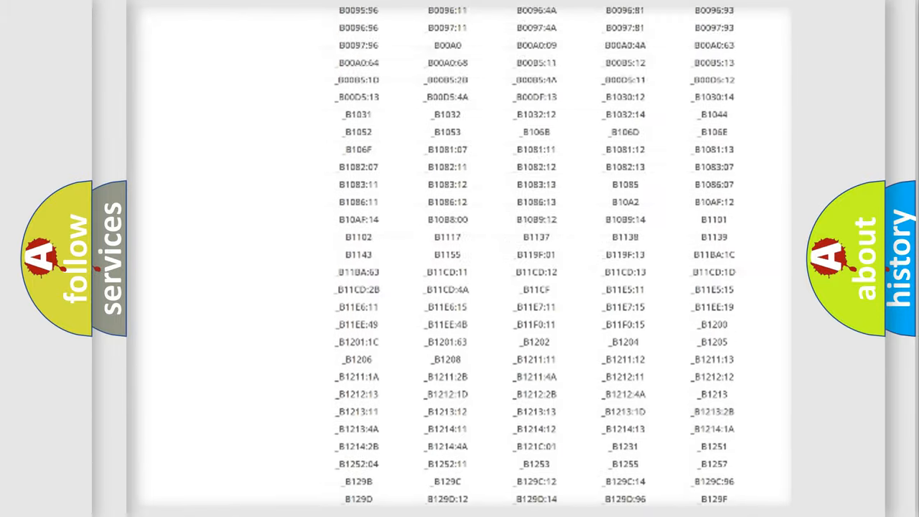
scroll(up, 3)
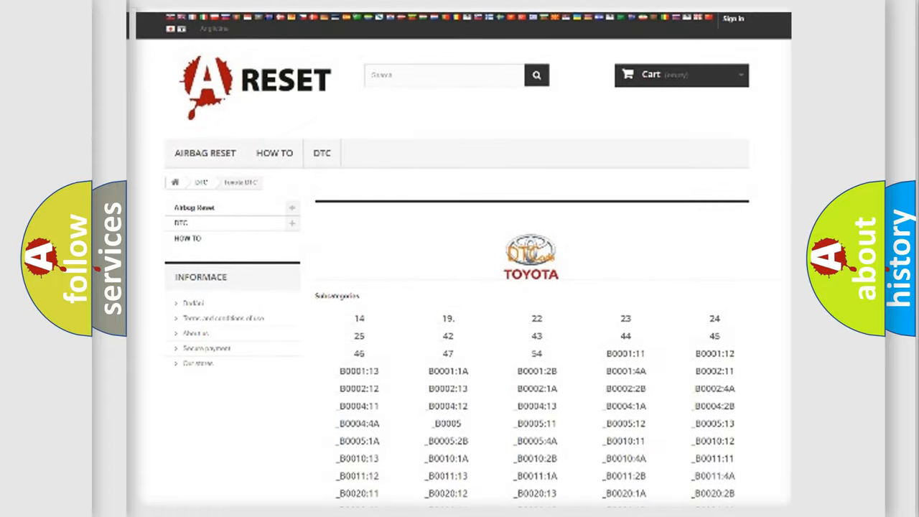